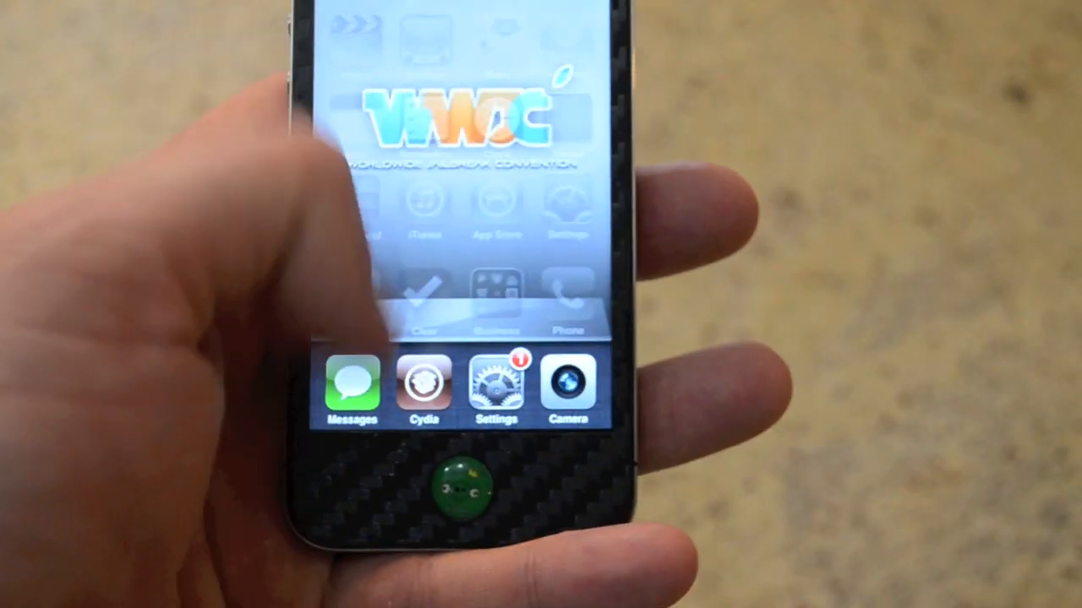
Launch Cydia from the dock so its loading screen appears
click(422, 385)
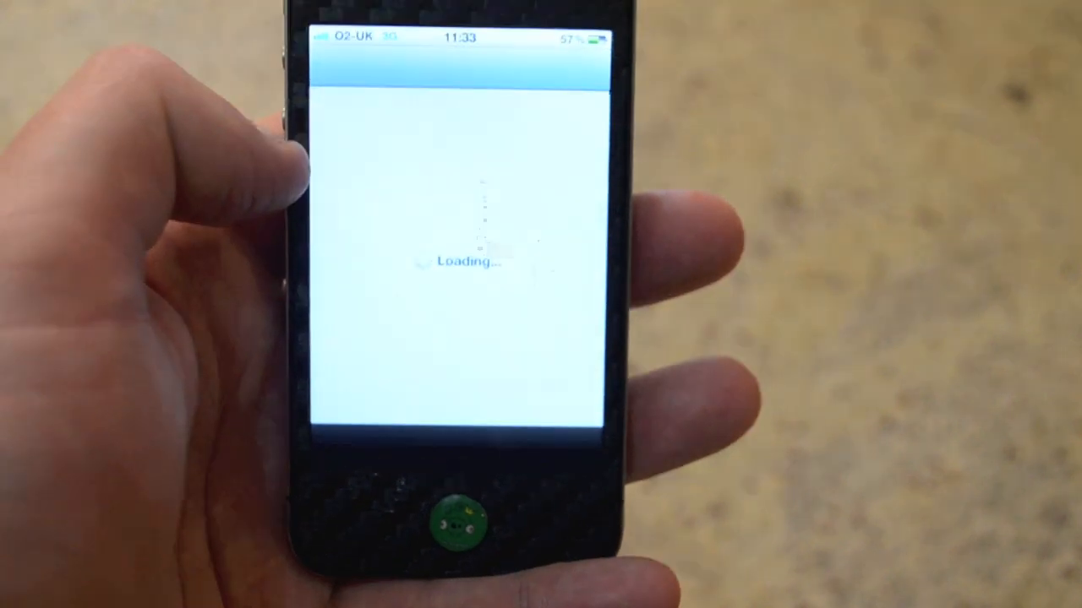